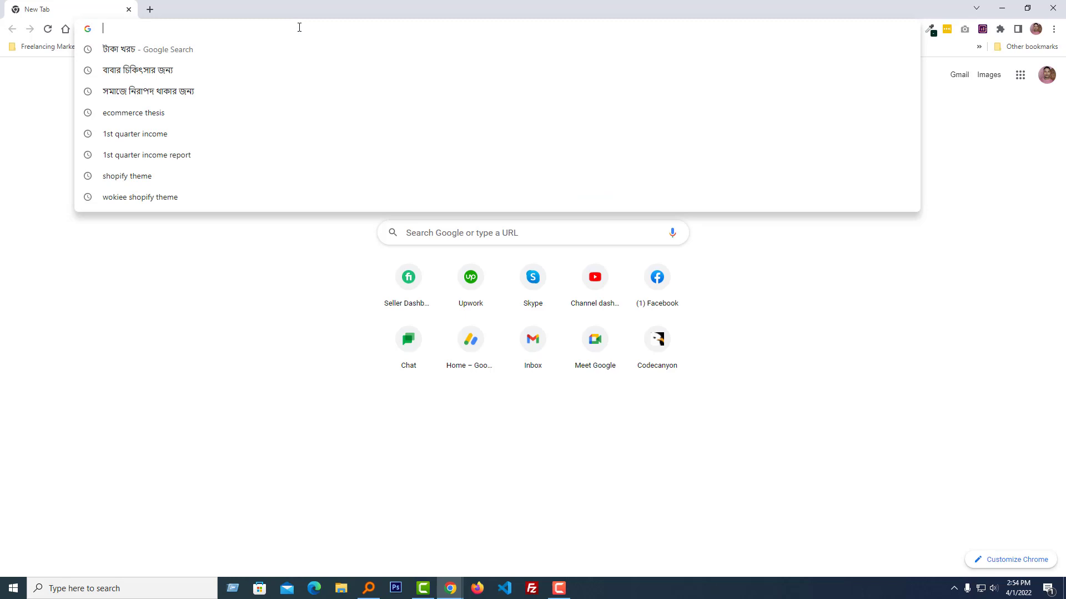
Step: Go to apps.shopify.com and search for 'product customizer' to list the matching apps
type("apps.shopify.com")
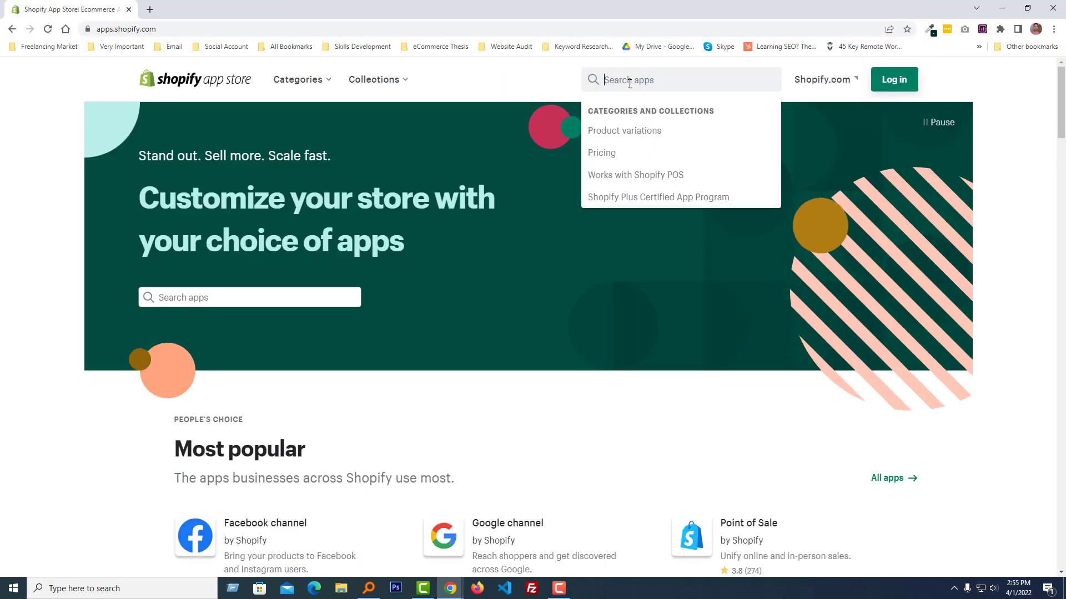
type("product cust")
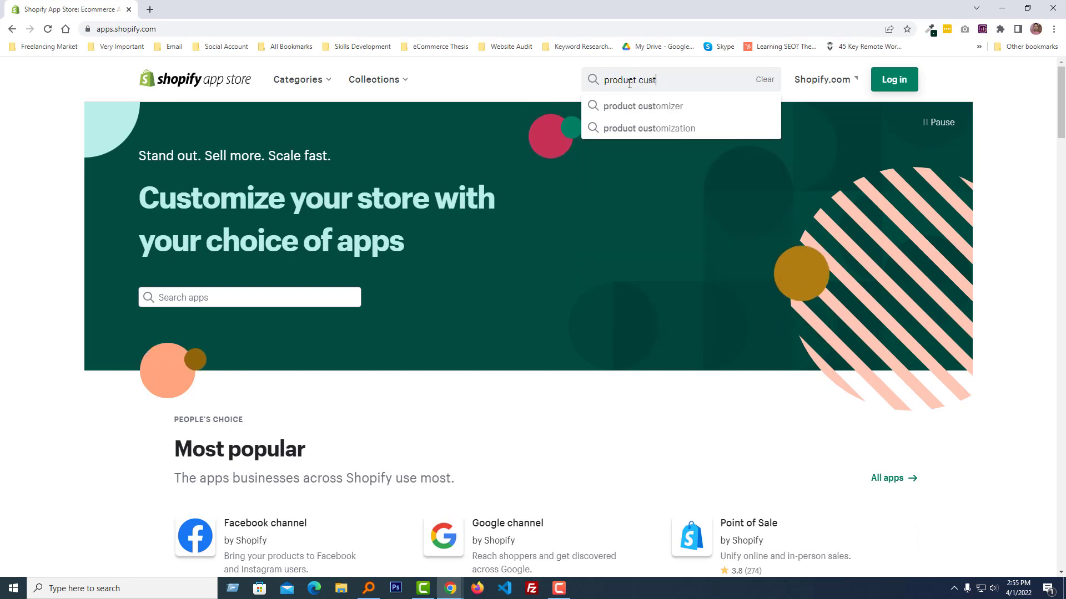
left_click(644, 106)
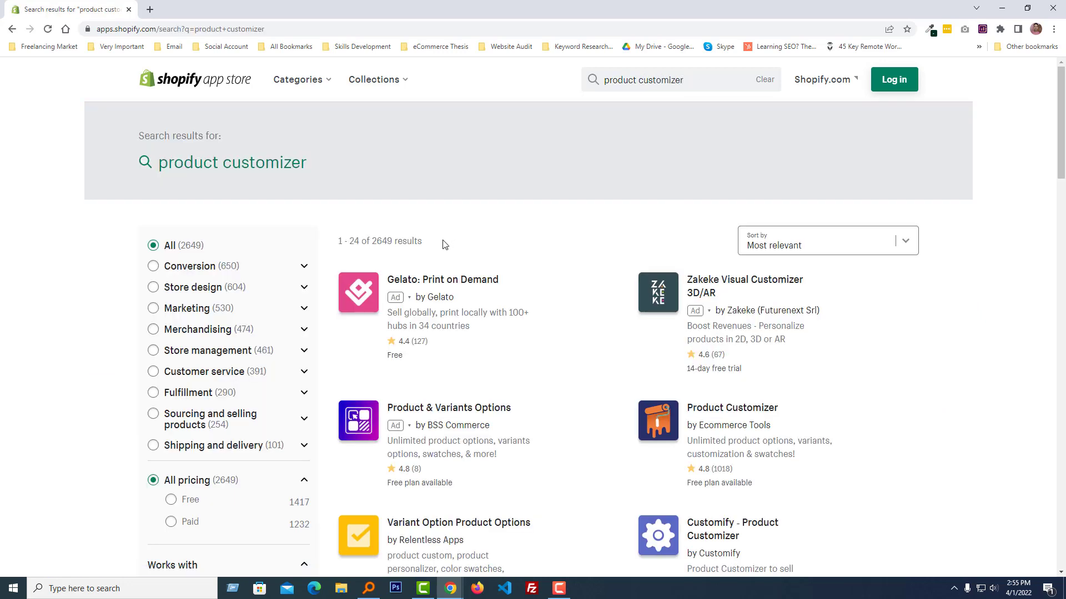
mouse_move(376, 253)
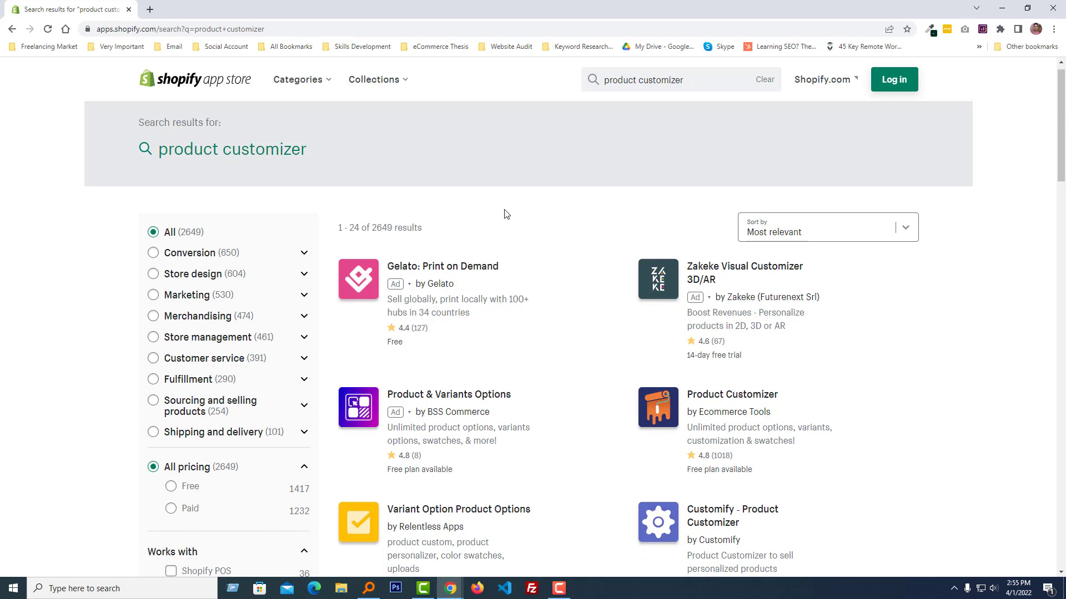
Step: Scroll the results and open the Product Customizer app by Ecommerce Tools with 1,019 reviews
scroll("down", 3)
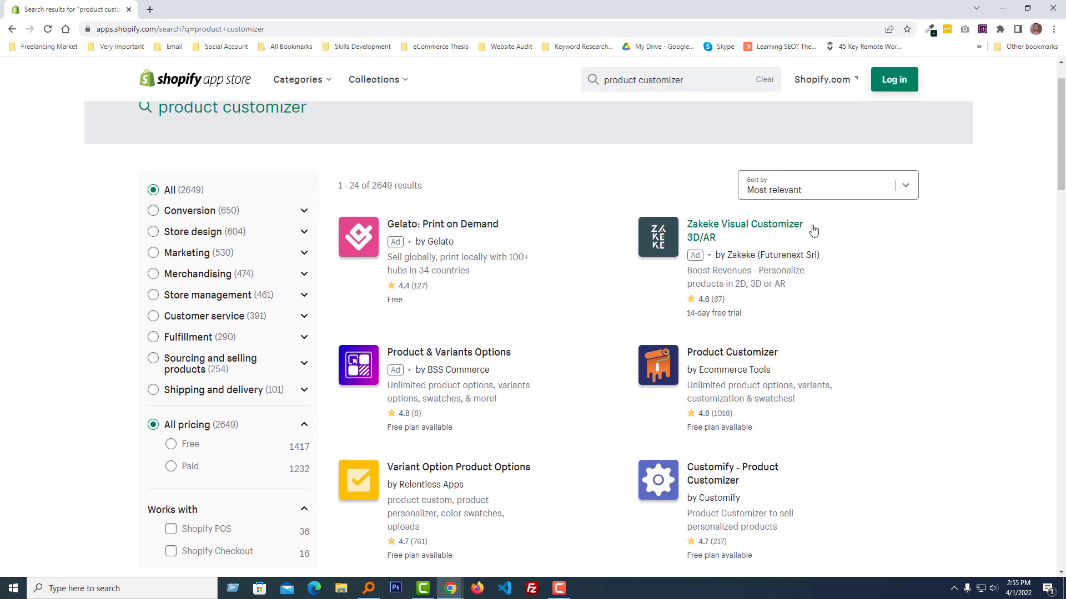
mouse_move(587, 288)
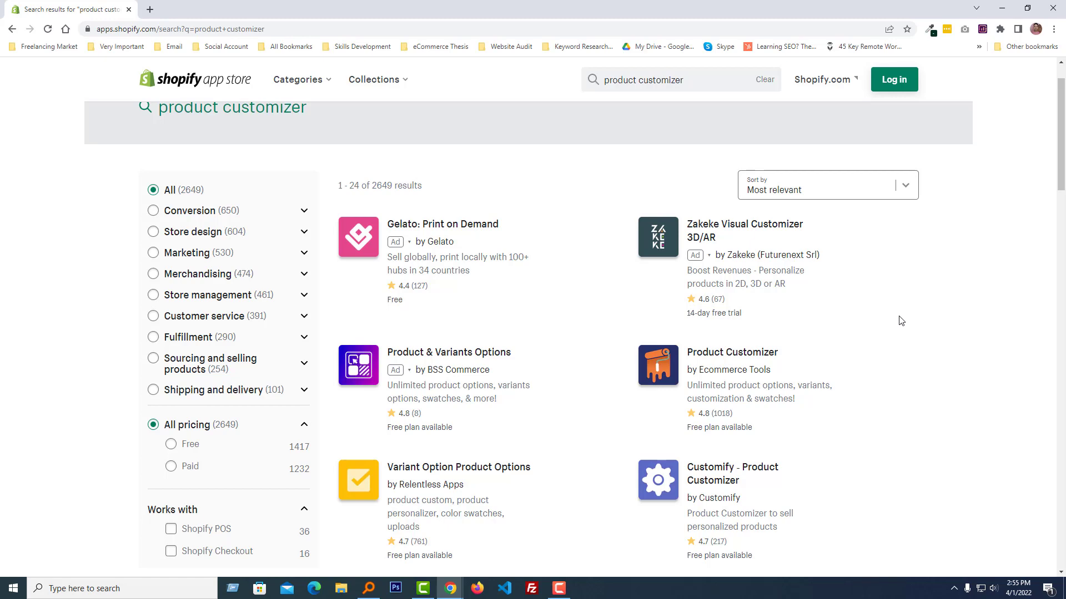
scroll("down", 3)
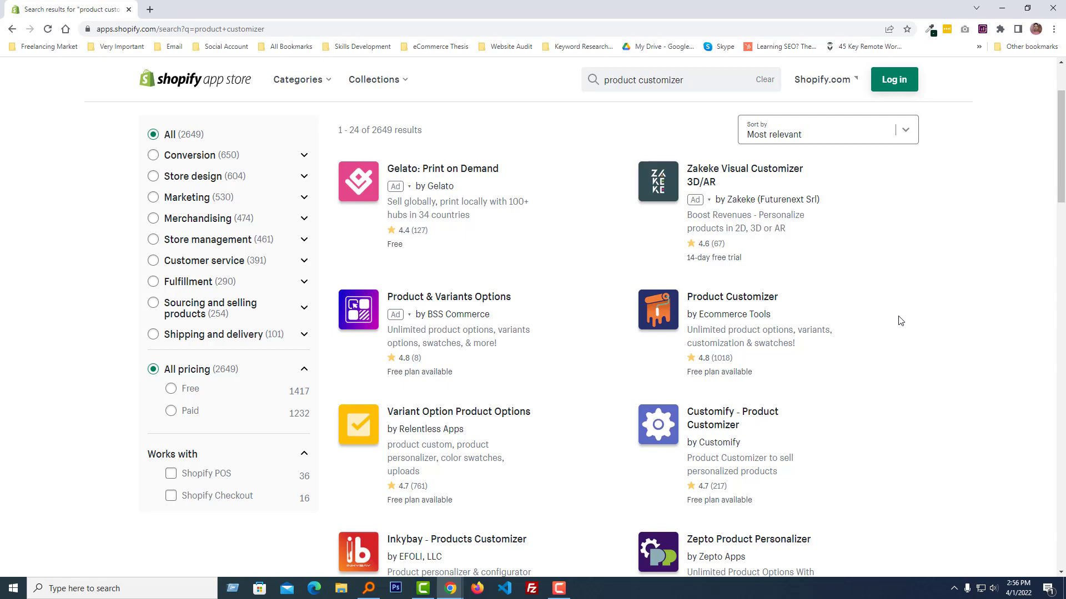
scroll("down", 3)
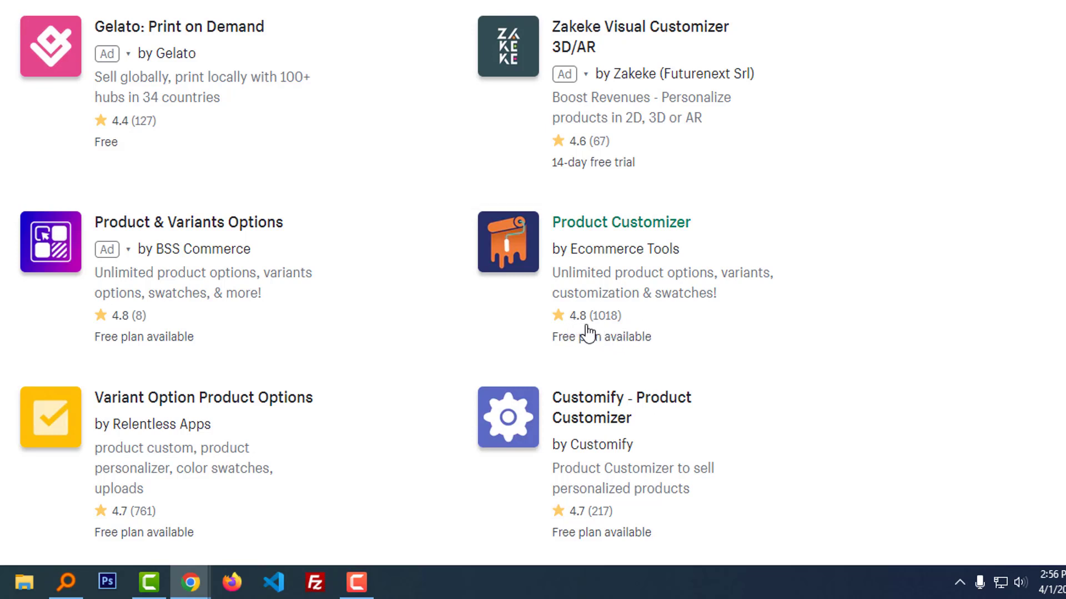
mouse_move(621, 227)
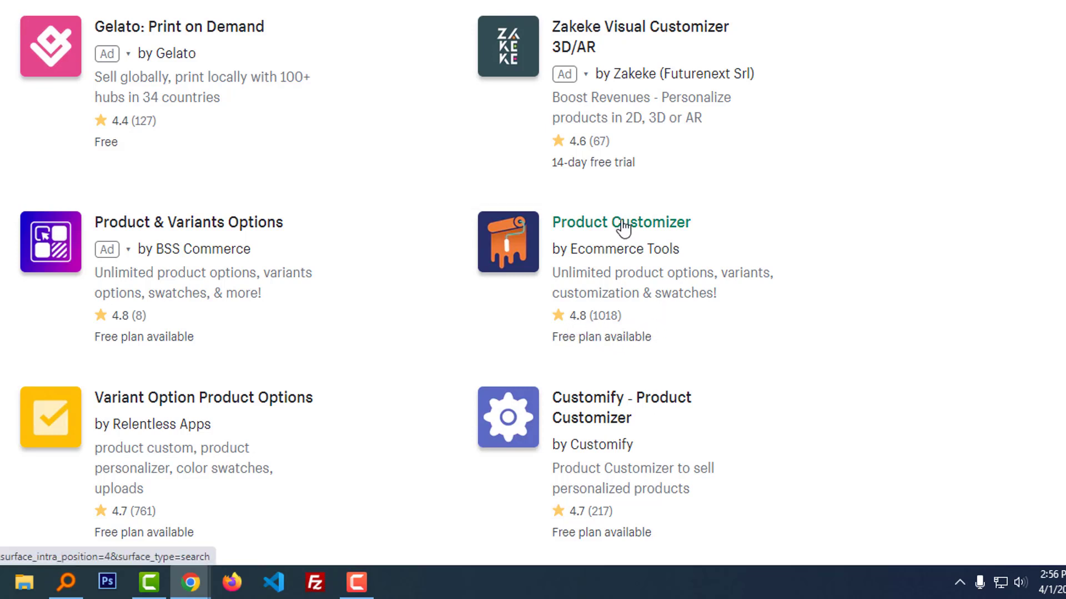
mouse_move(620, 325)
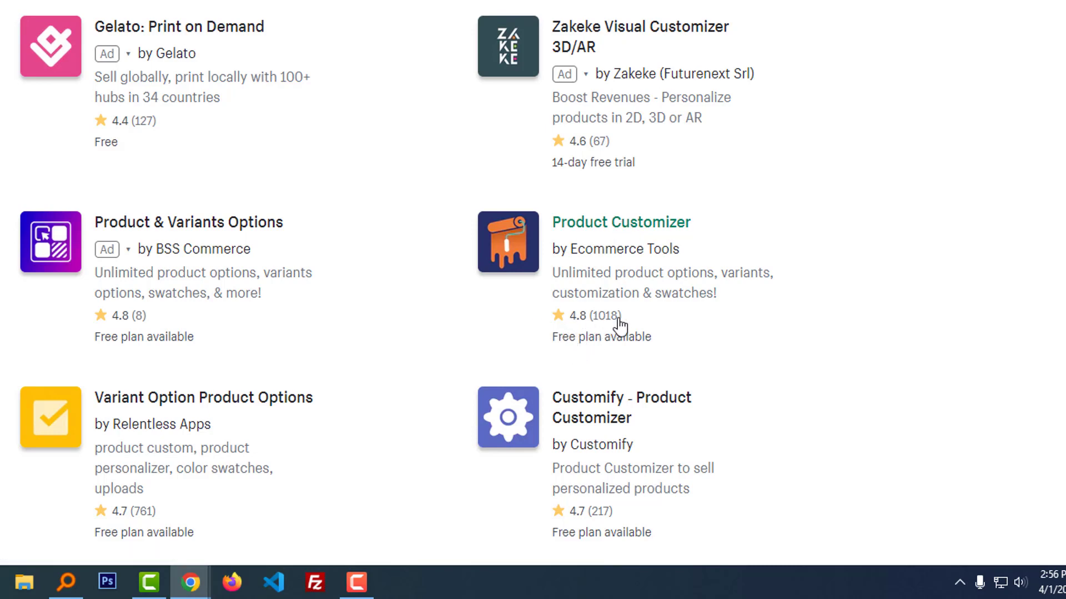
mouse_move(613, 329)
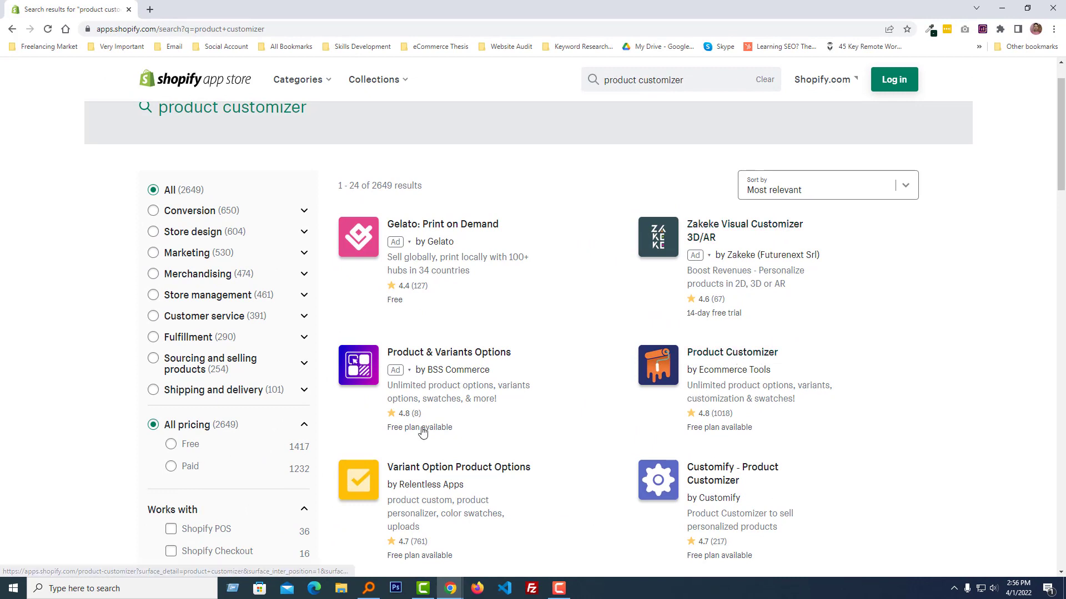
mouse_move(731, 351)
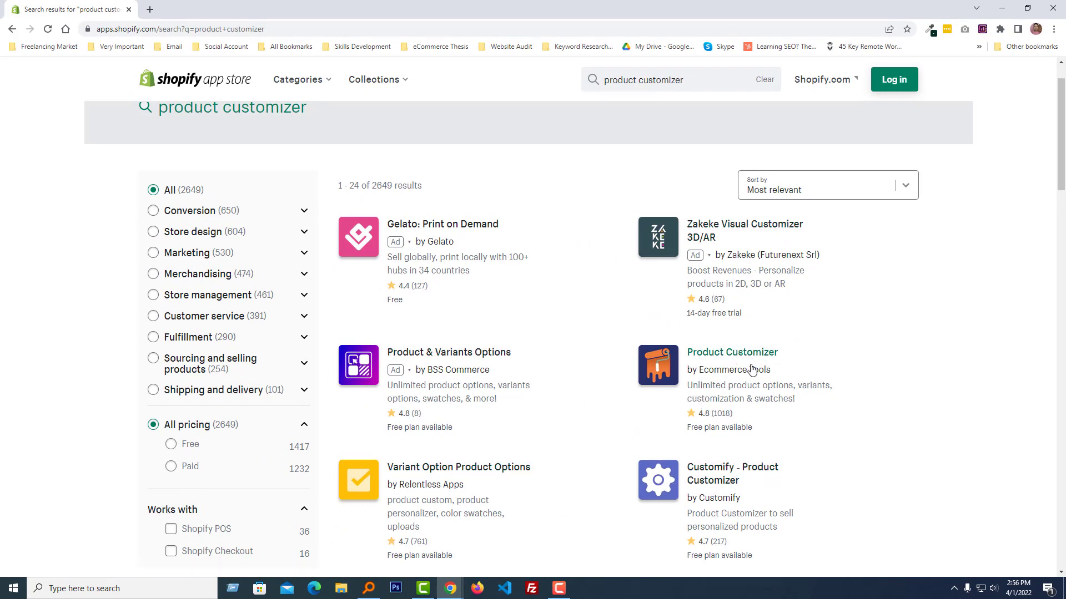
mouse_move(731, 351)
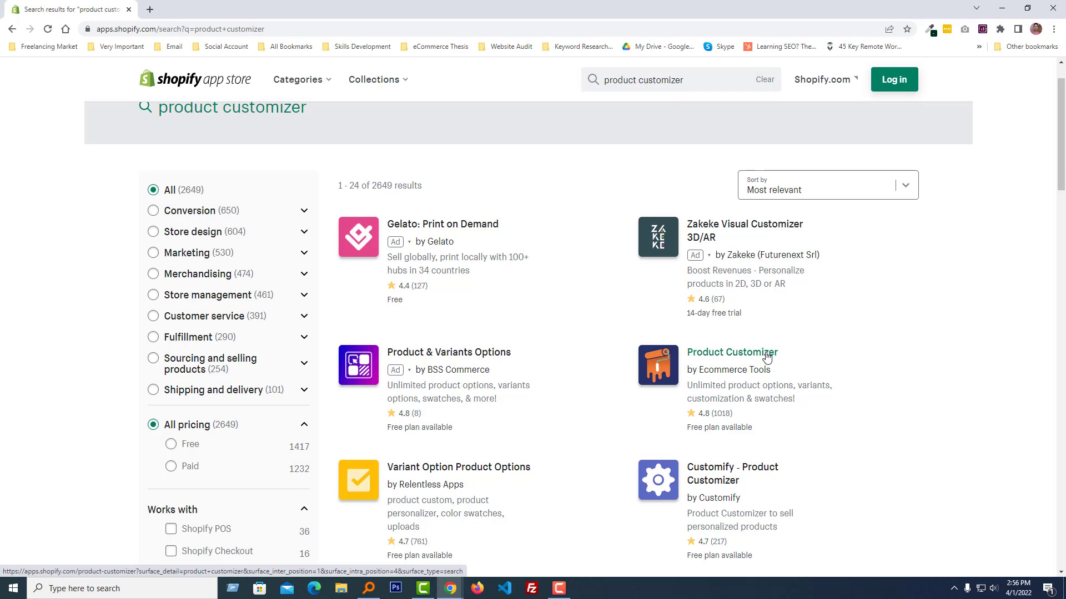
left_click(731, 352)
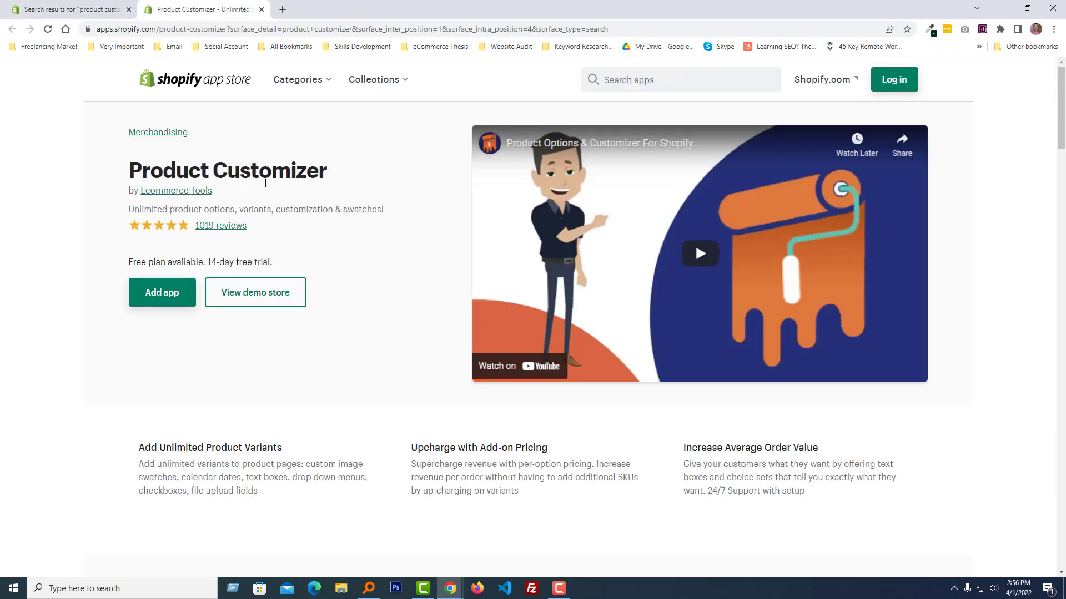
mouse_move(323, 222)
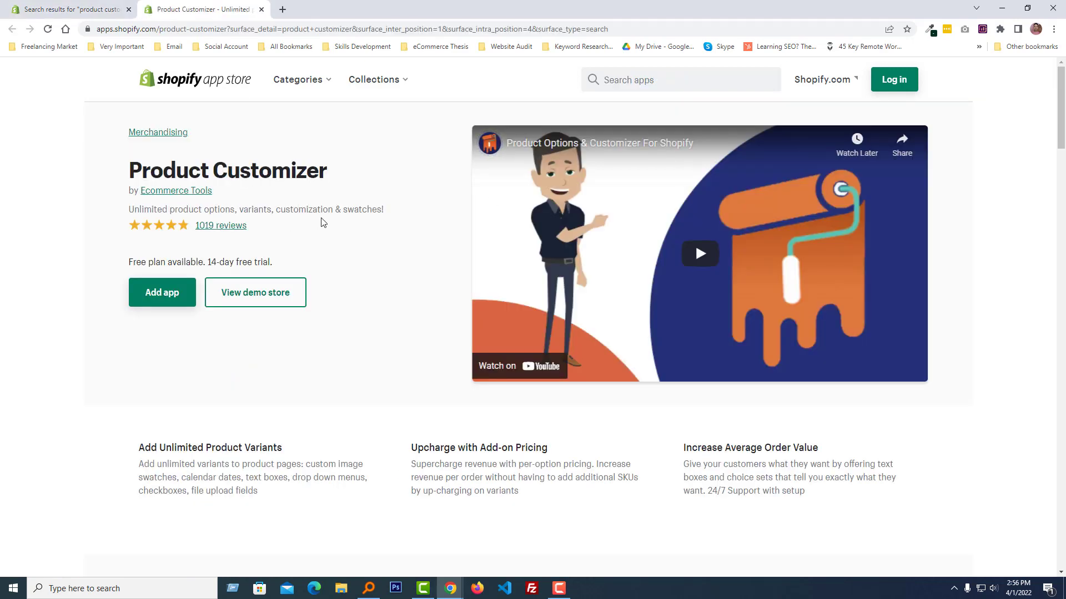
mouse_move(108, 226)
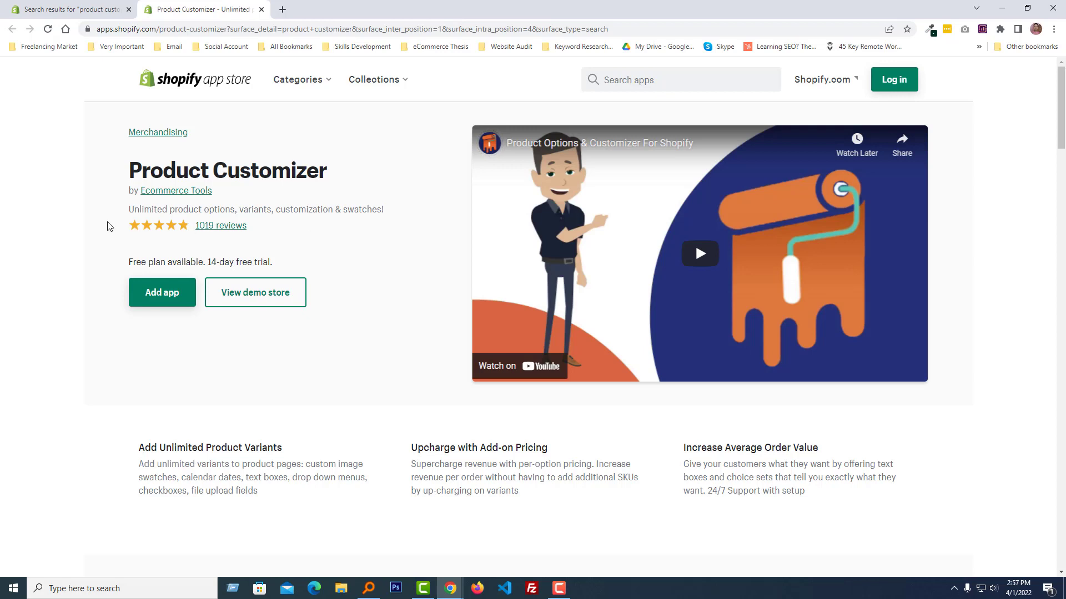
mouse_move(261, 218)
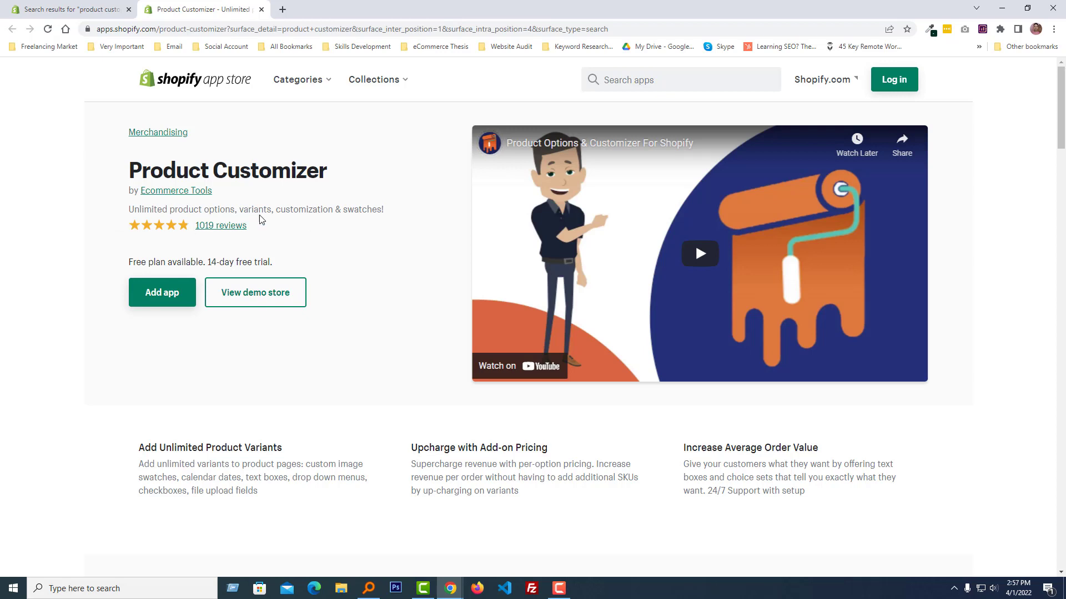
mouse_move(379, 223)
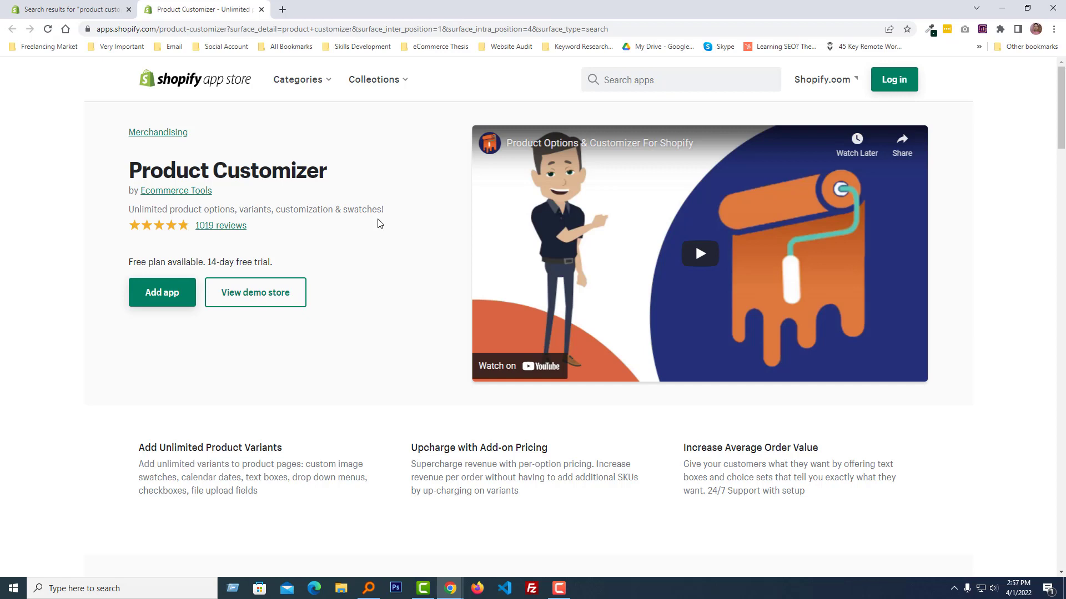
mouse_move(210, 238)
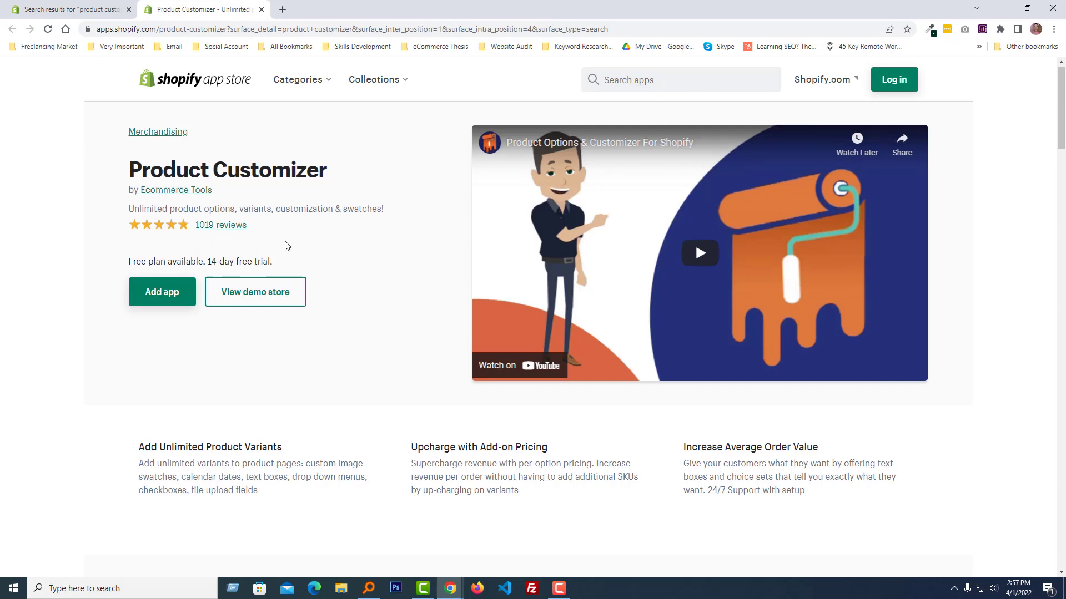
scroll("down", 3)
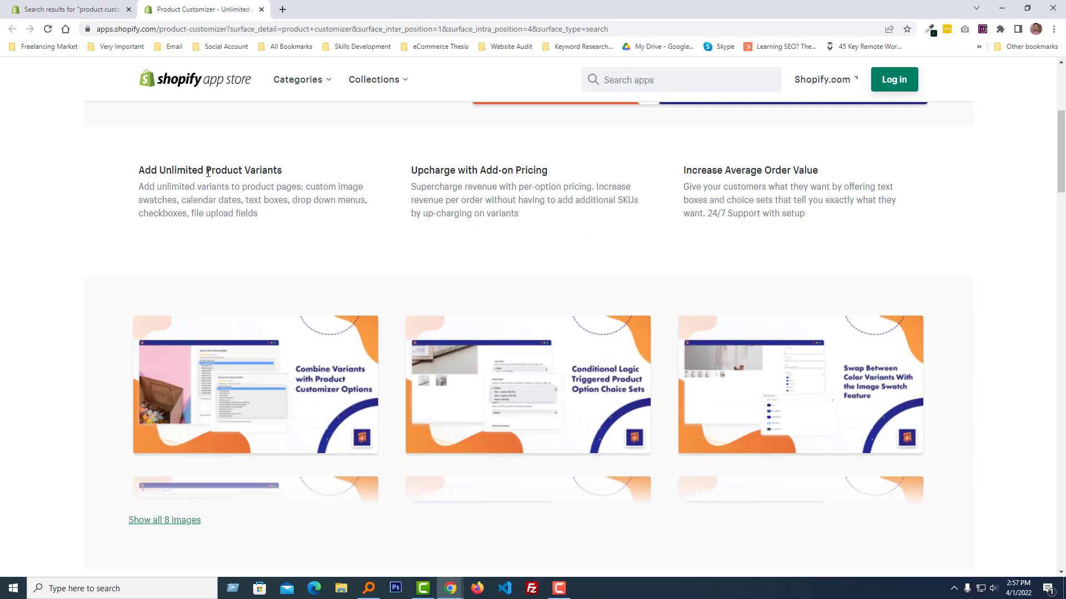
mouse_move(391, 186)
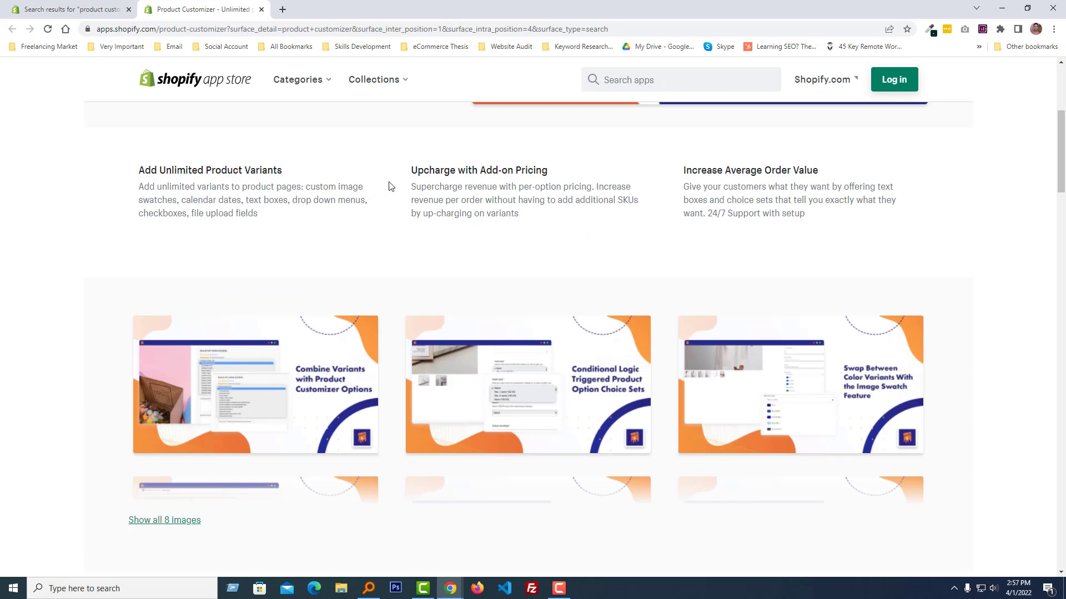
mouse_move(570, 177)
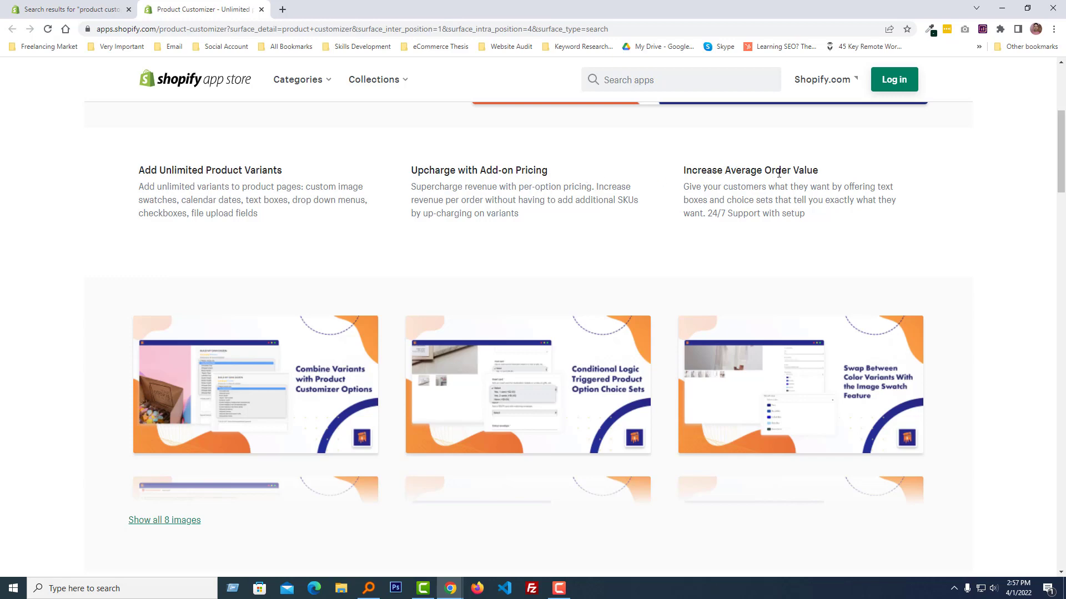
scroll("down", 3)
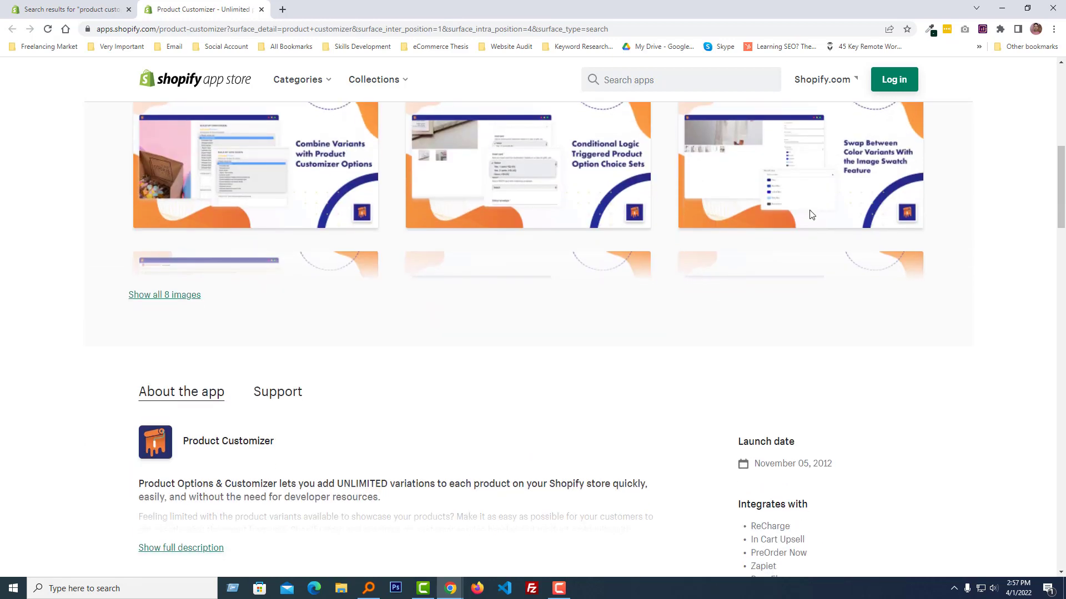
scroll("down", 3)
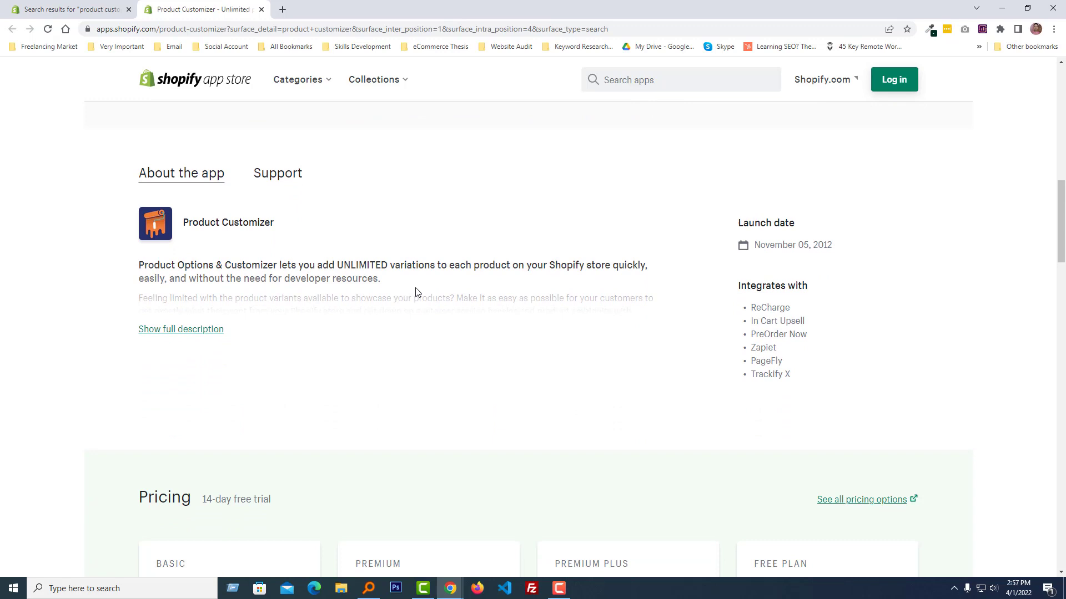
mouse_move(193, 324)
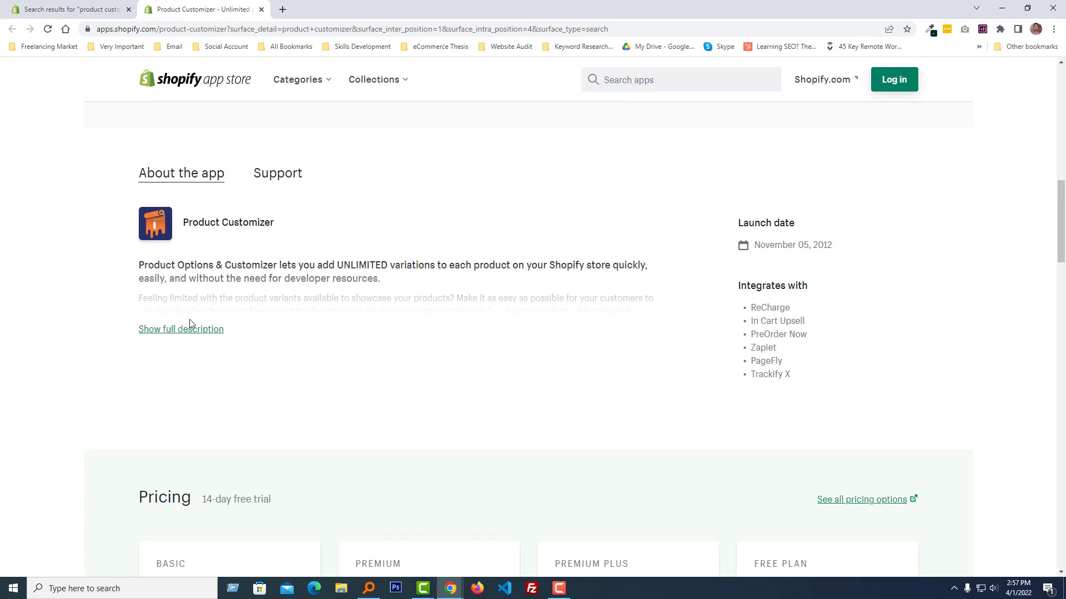
mouse_move(175, 335)
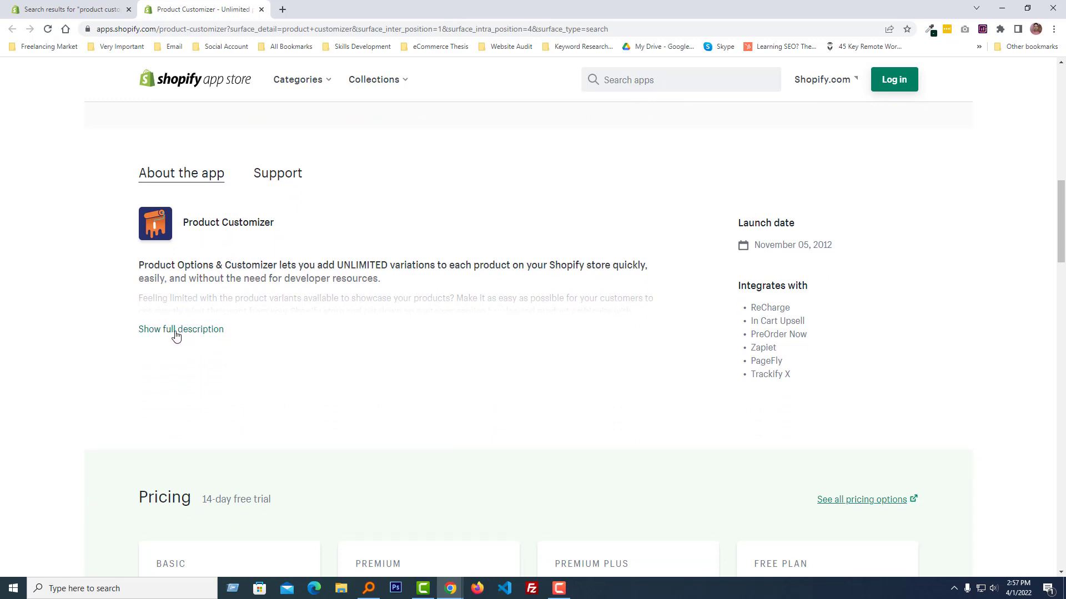
mouse_move(201, 331)
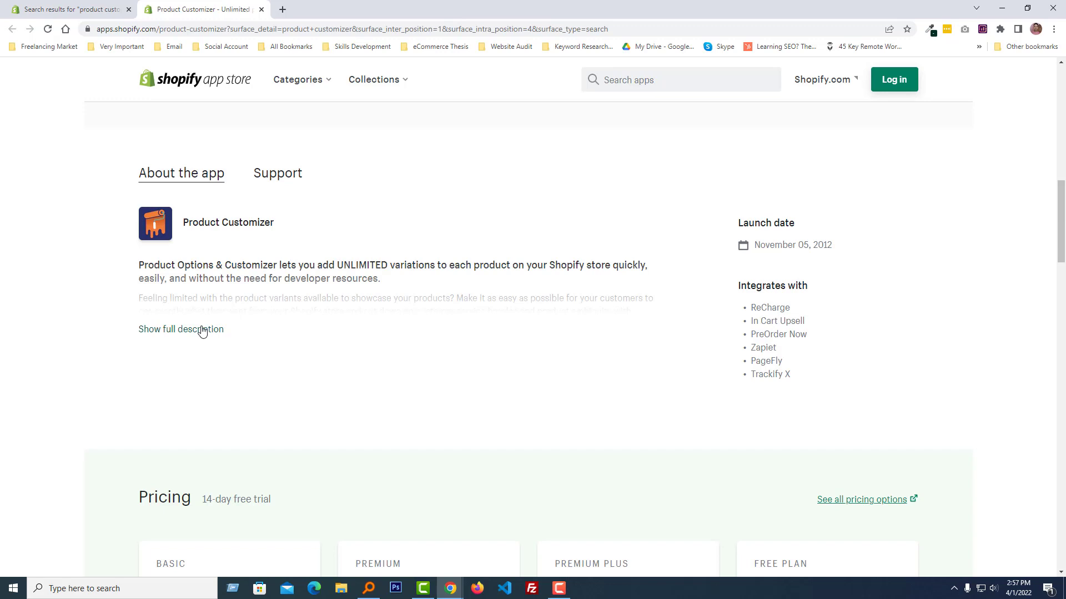
Step: Reveal the full About the app description, including the supported option types
left_click(181, 329)
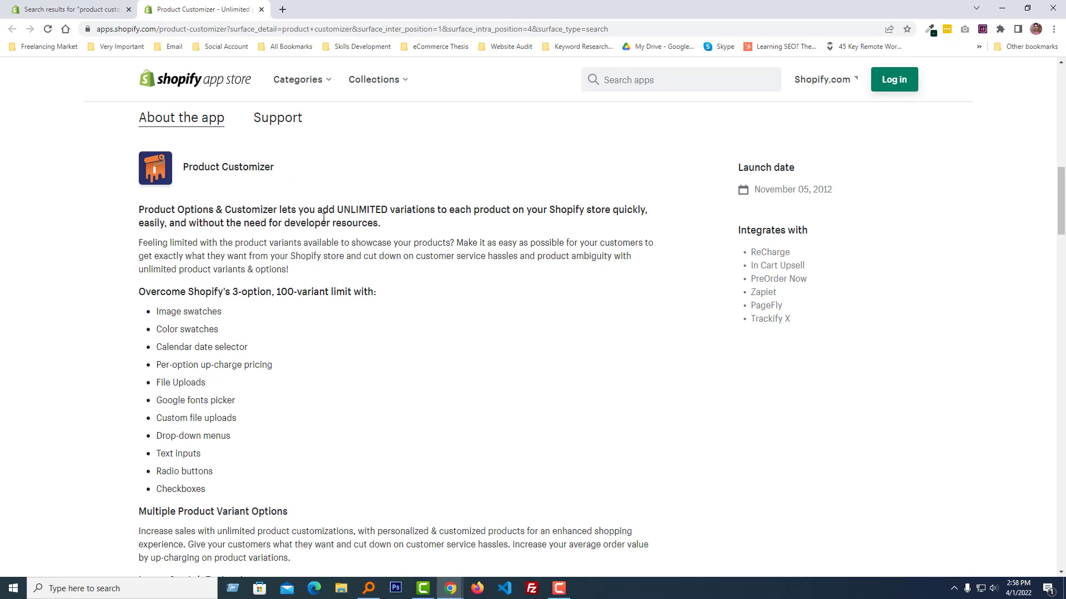
mouse_move(471, 223)
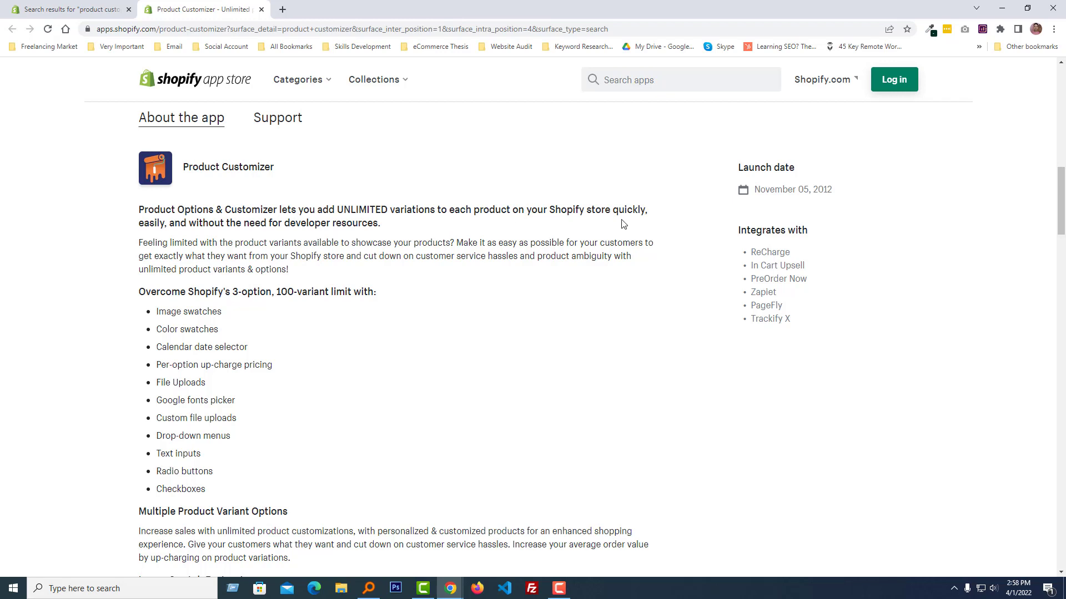
mouse_move(218, 239)
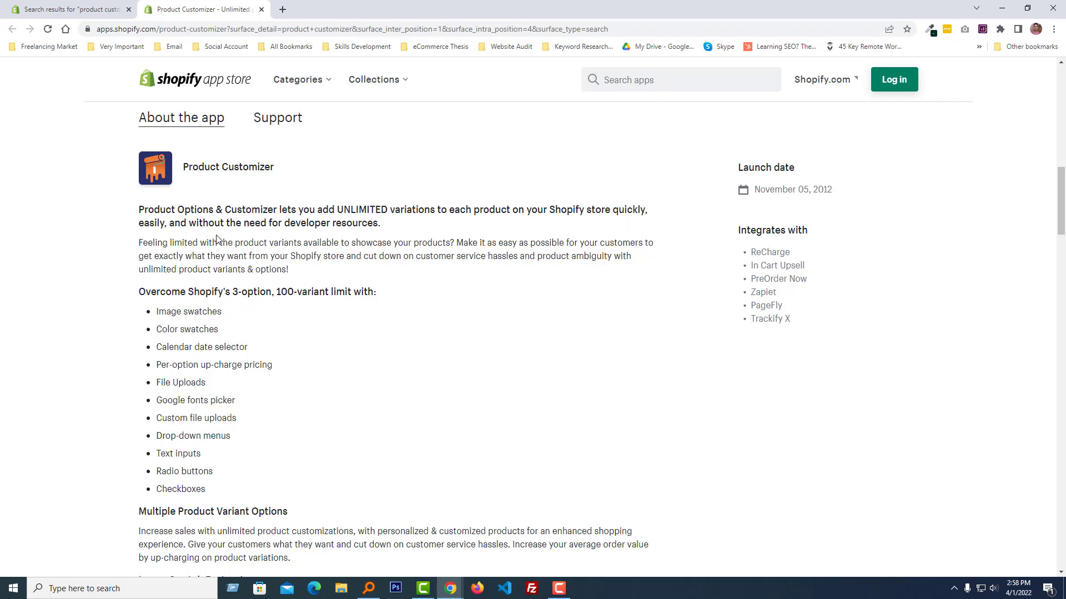
mouse_move(390, 233)
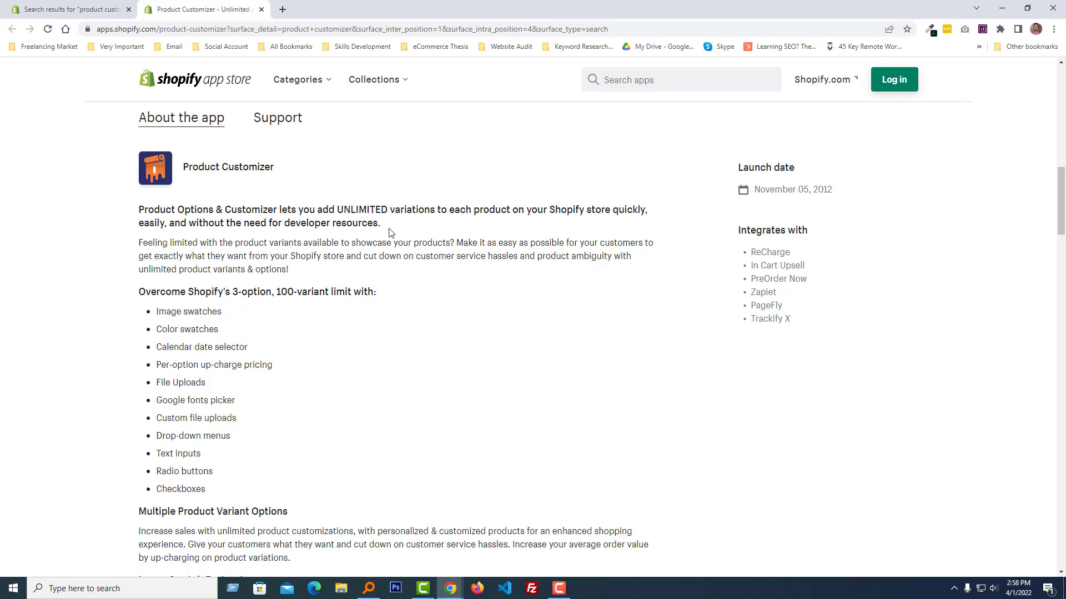
mouse_move(131, 304)
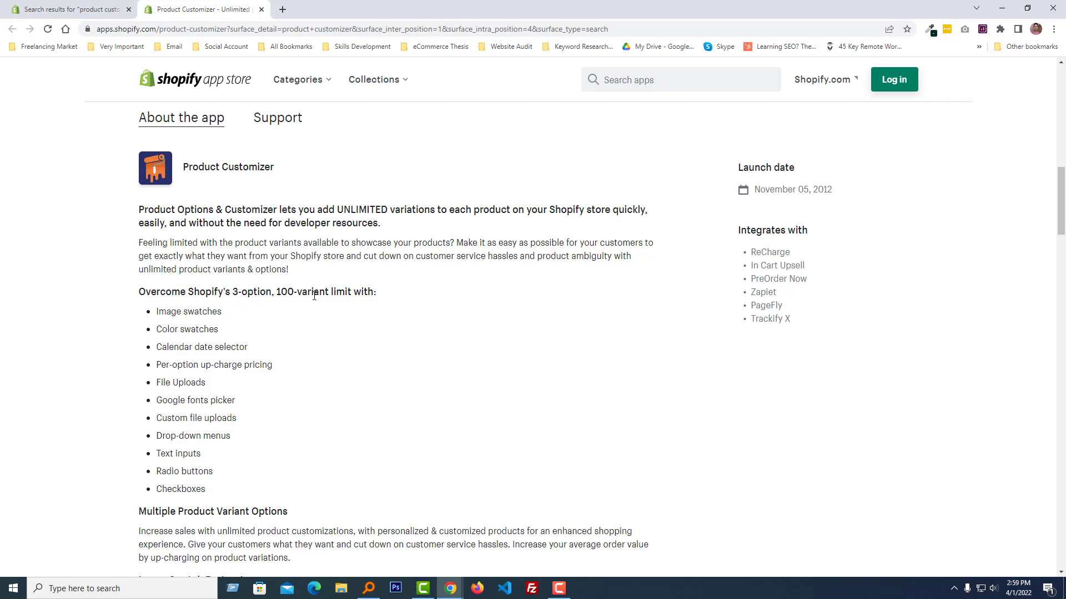
mouse_move(206, 322)
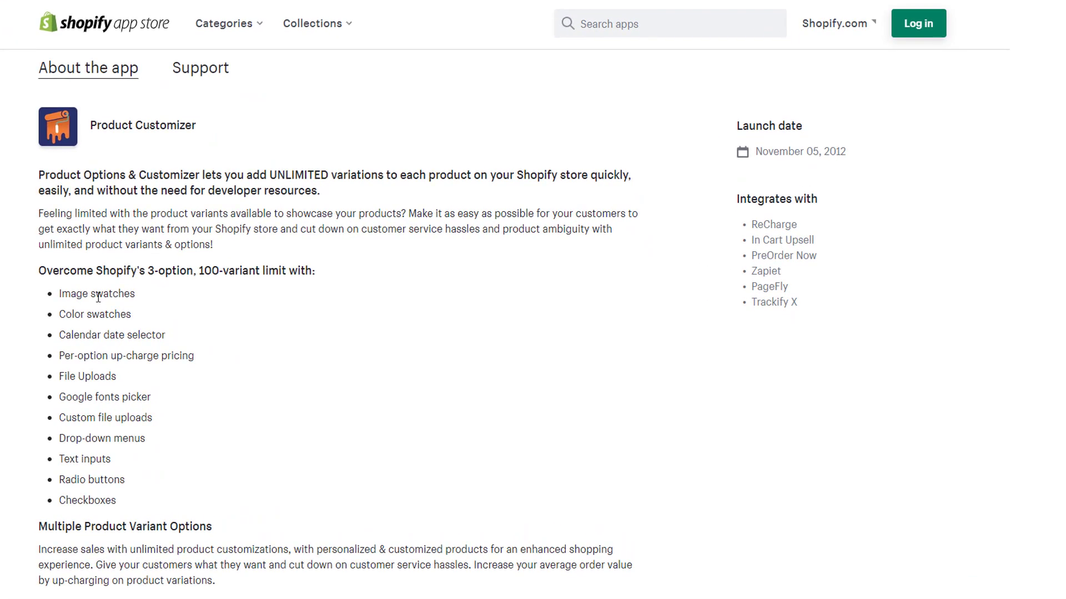
mouse_move(62, 353)
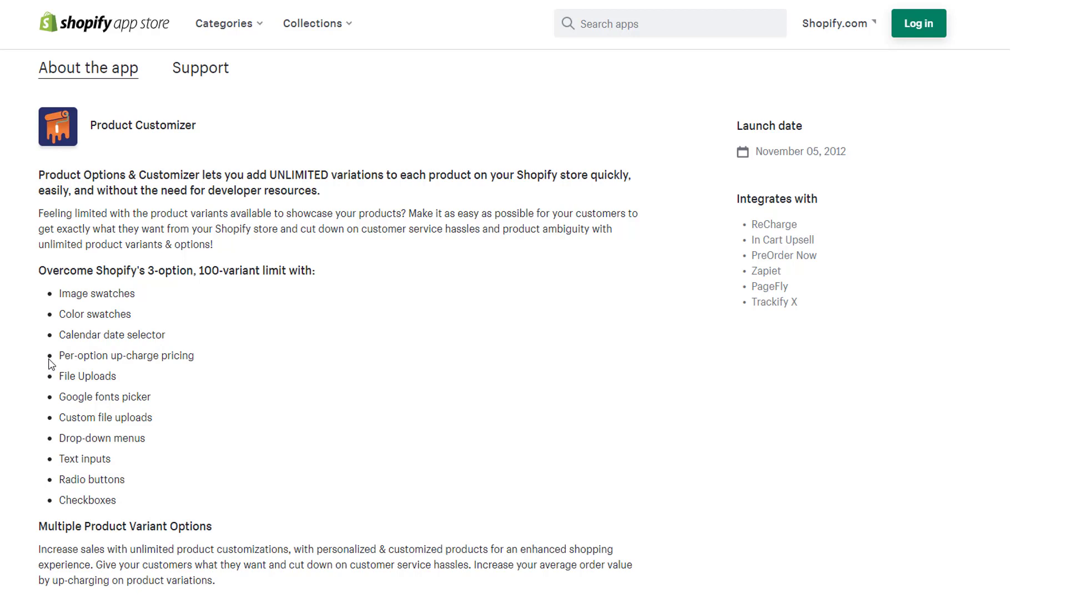
mouse_move(153, 359)
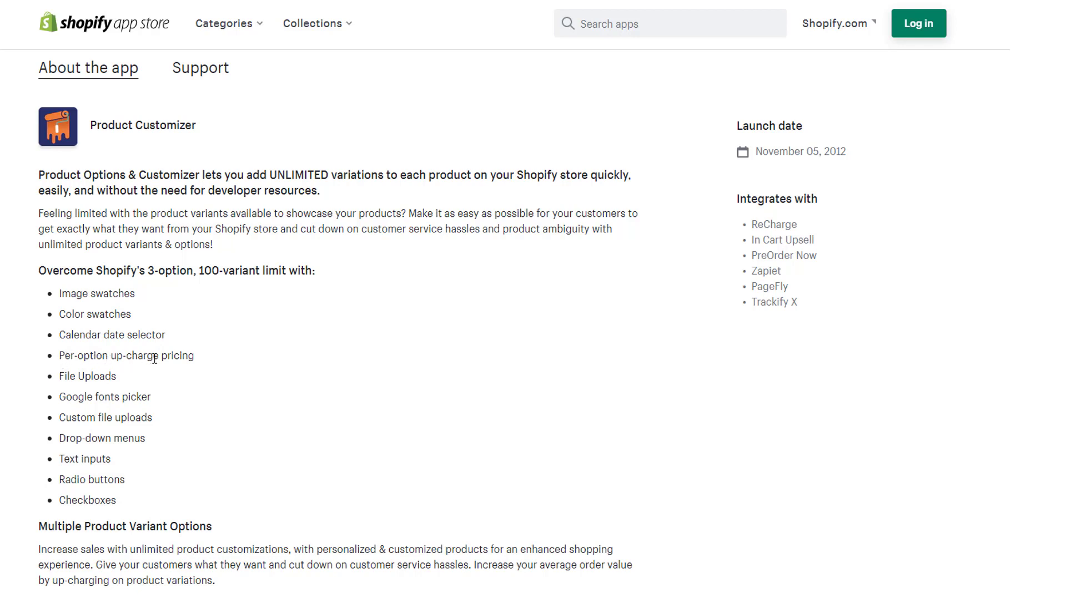
mouse_move(128, 398)
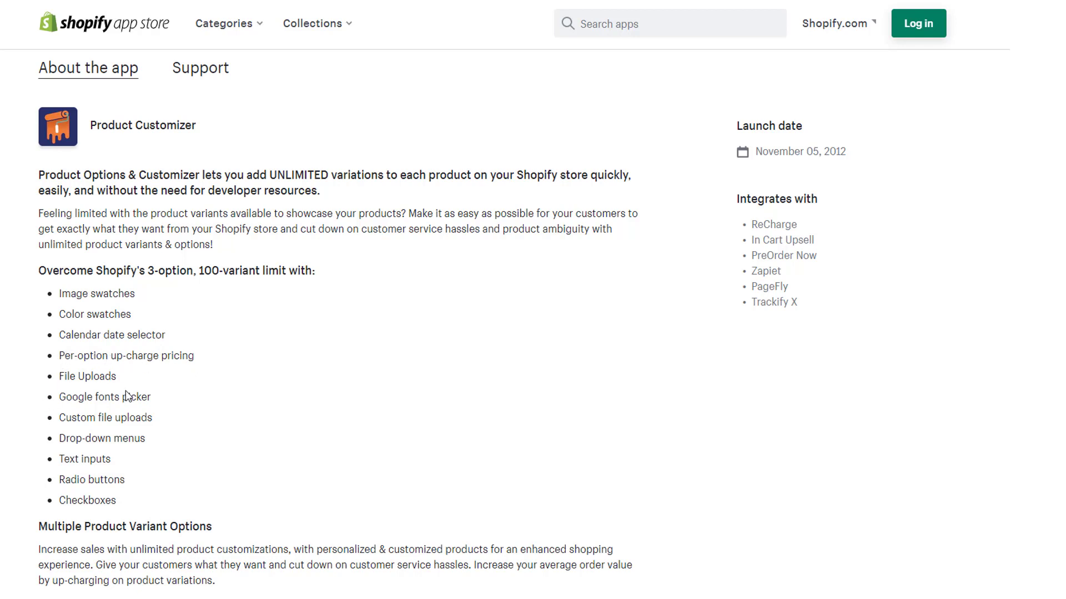
mouse_move(158, 407)
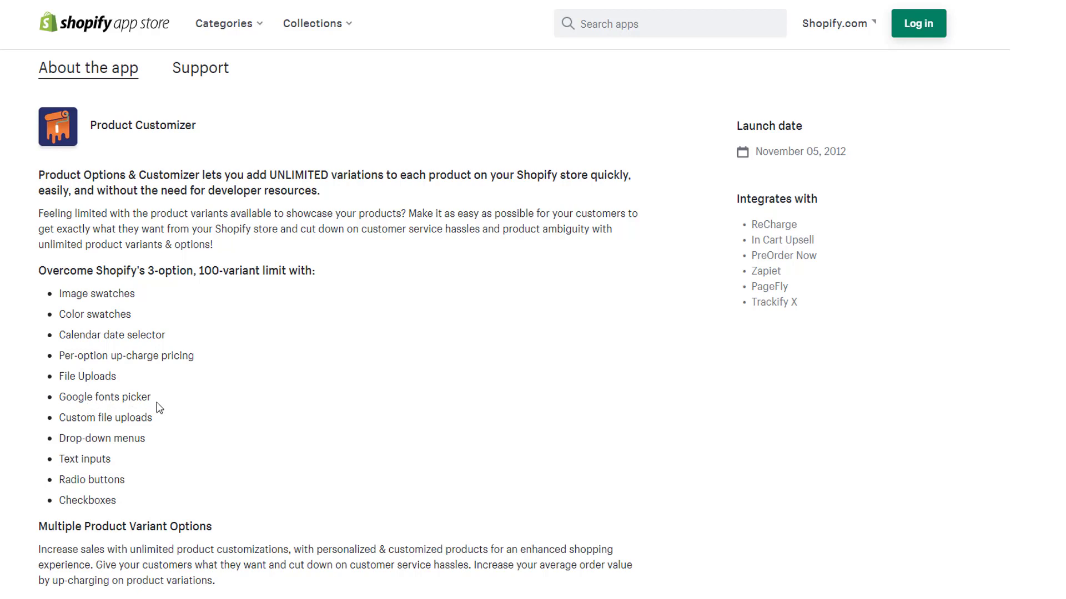
mouse_move(79, 458)
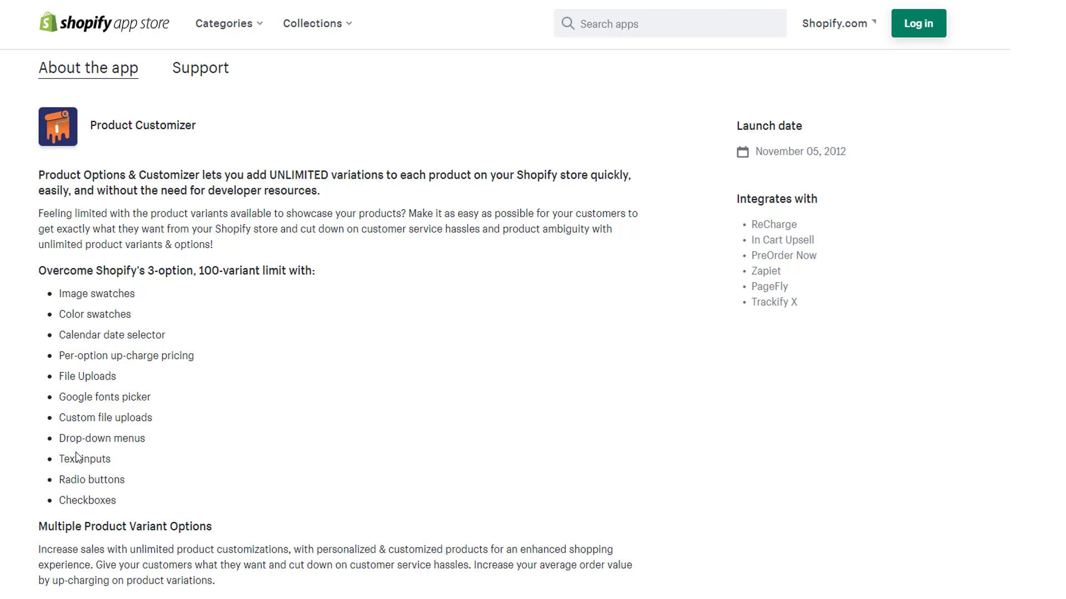
mouse_move(134, 448)
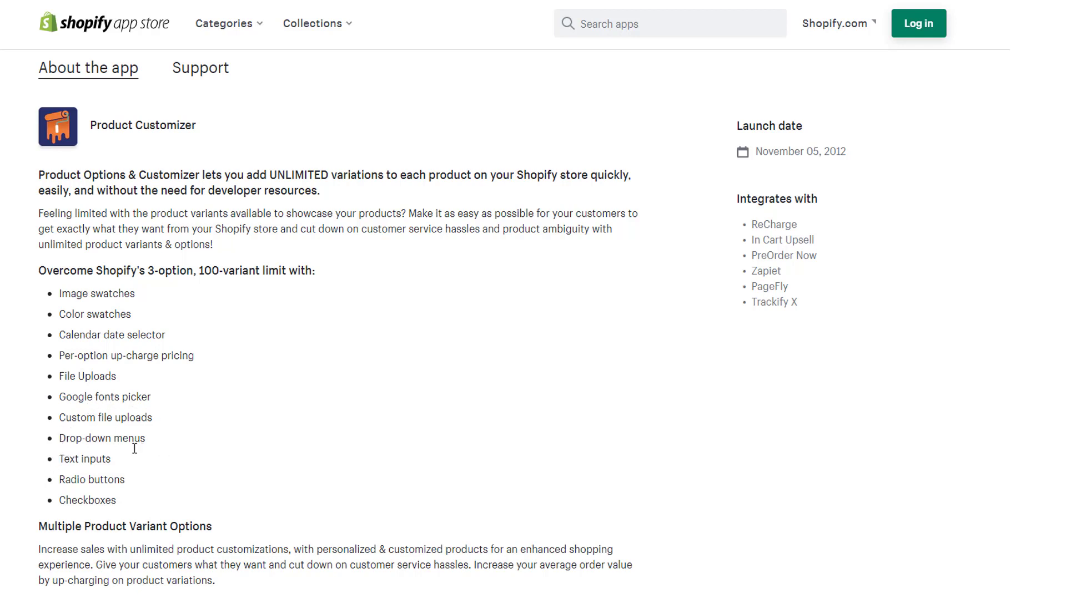
mouse_move(115, 506)
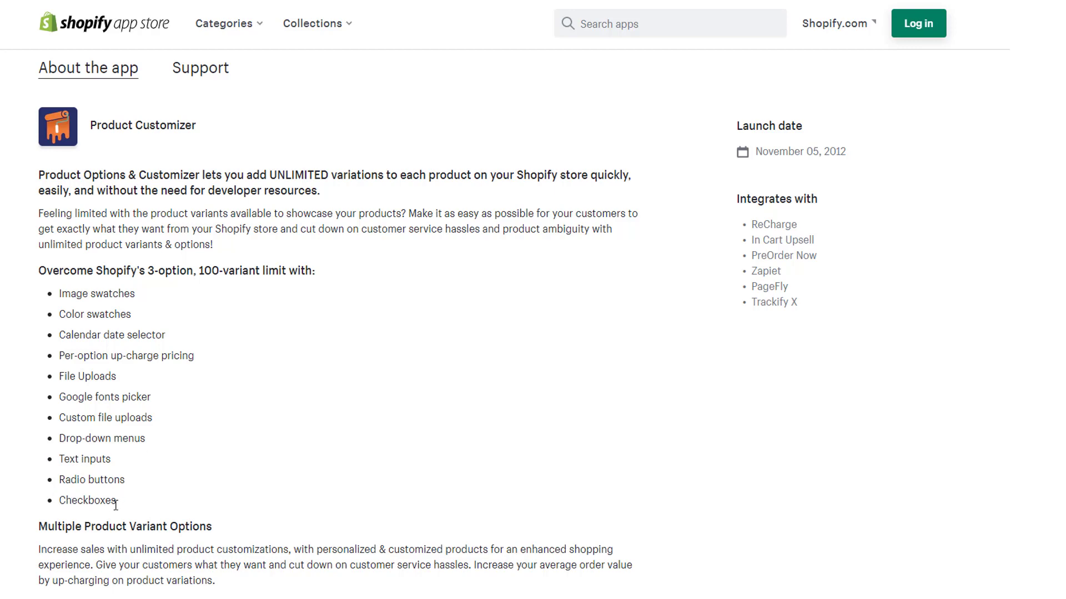
Step: Scroll to the Pricing section showing the four plans, from Basic at $19.99/month to the Free Plan
scroll("down", 3)
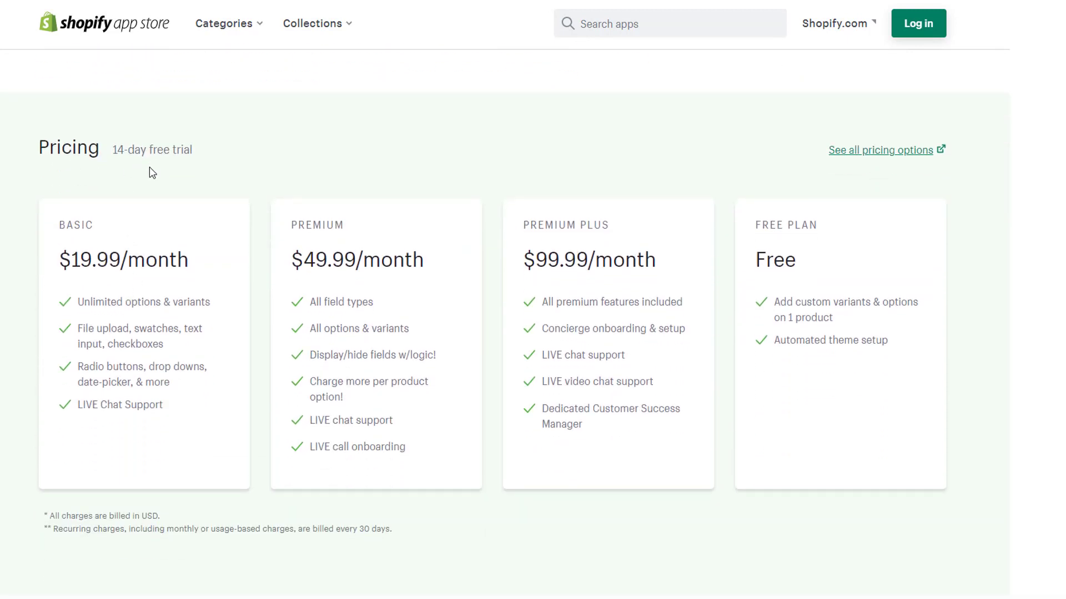
mouse_move(121, 168)
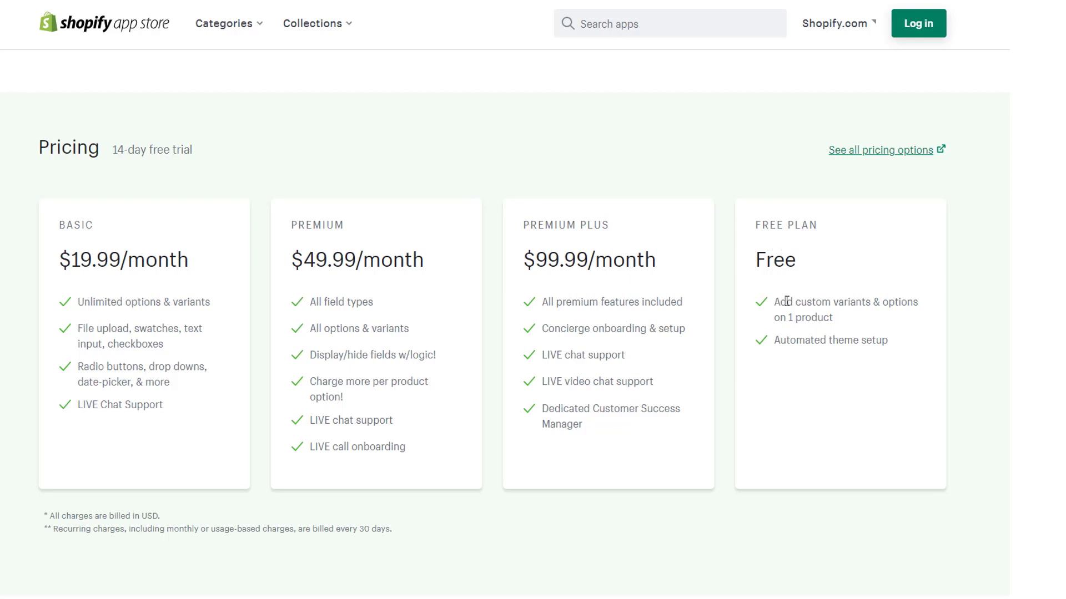
mouse_move(875, 307)
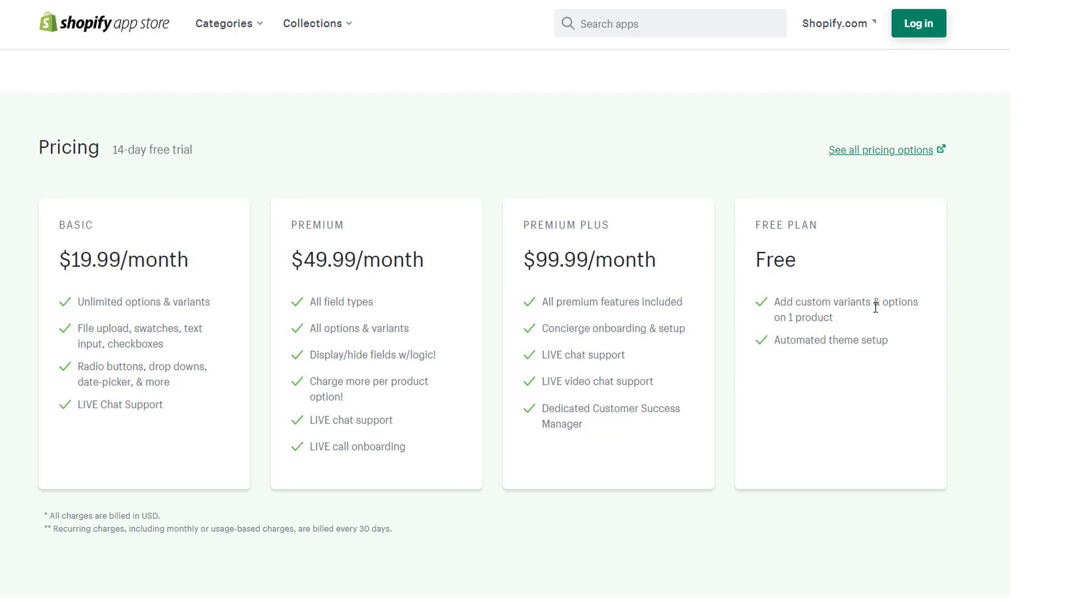
mouse_move(851, 329)
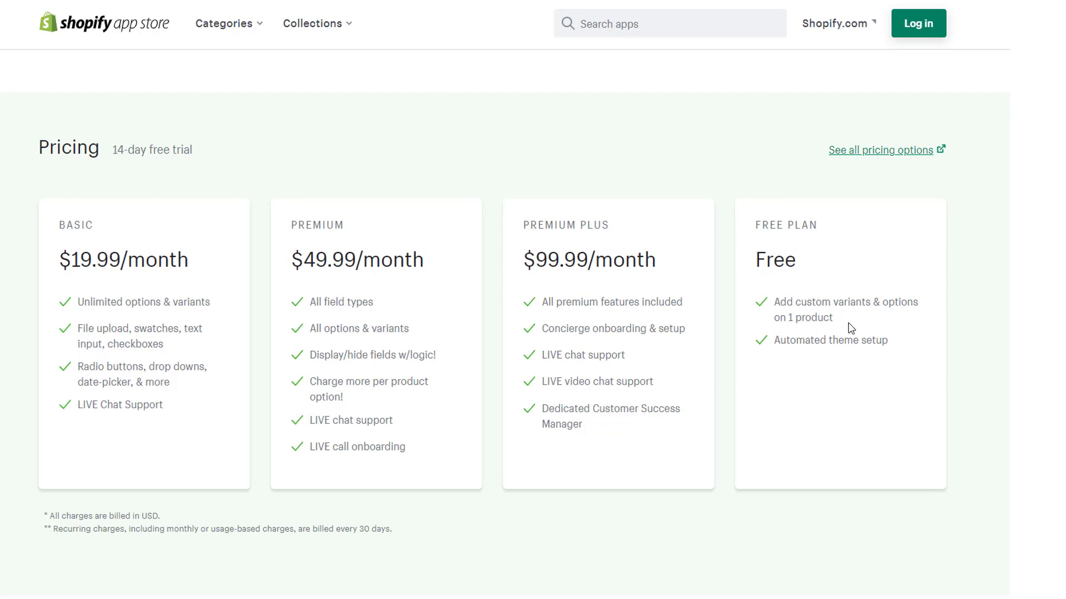
mouse_move(892, 351)
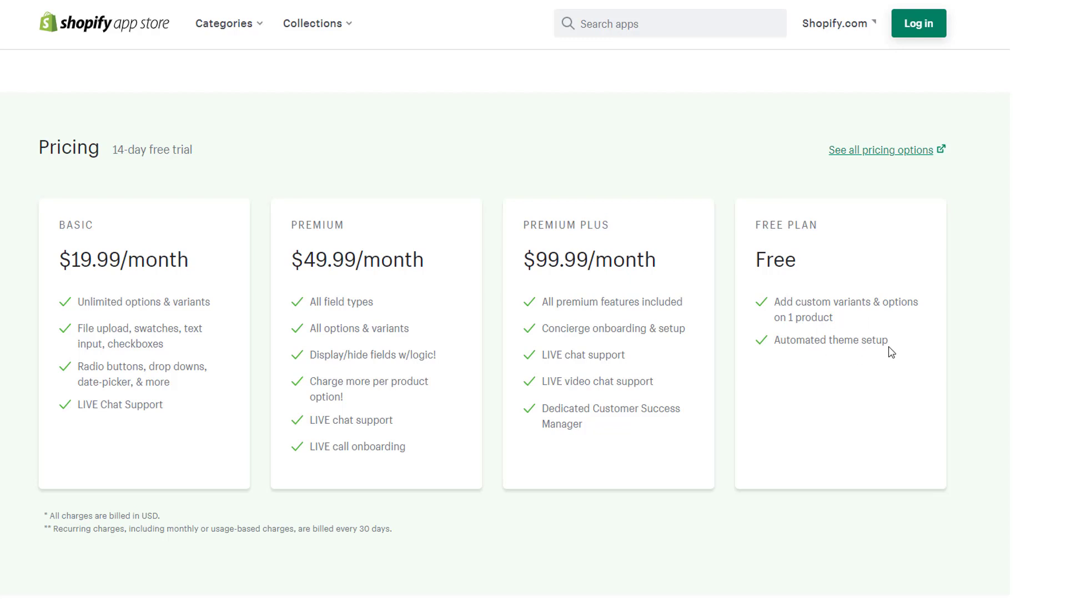
mouse_move(54, 365)
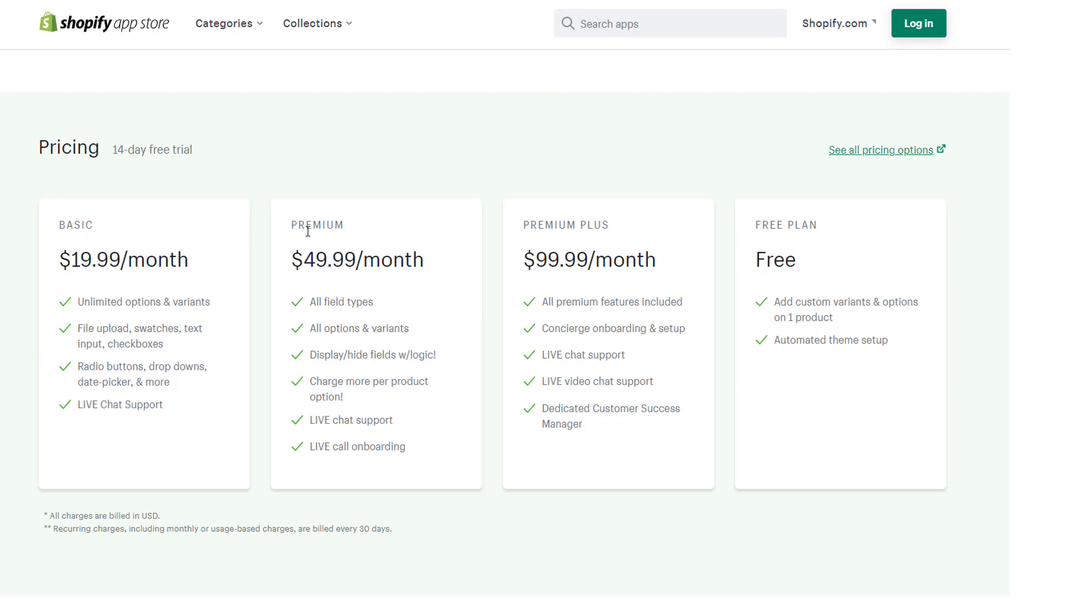
mouse_move(618, 231)
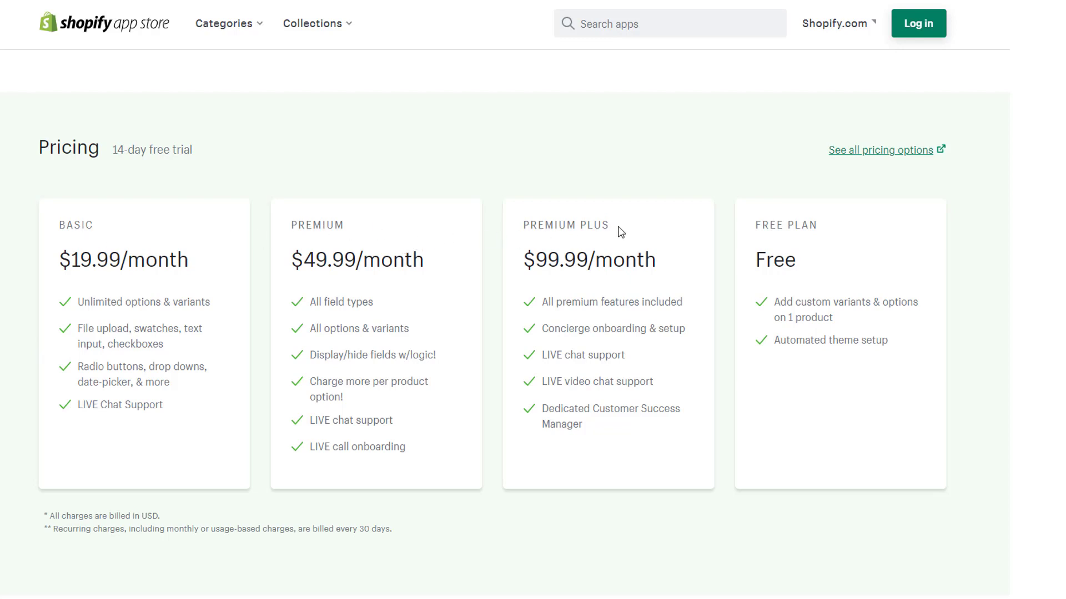
mouse_move(249, 314)
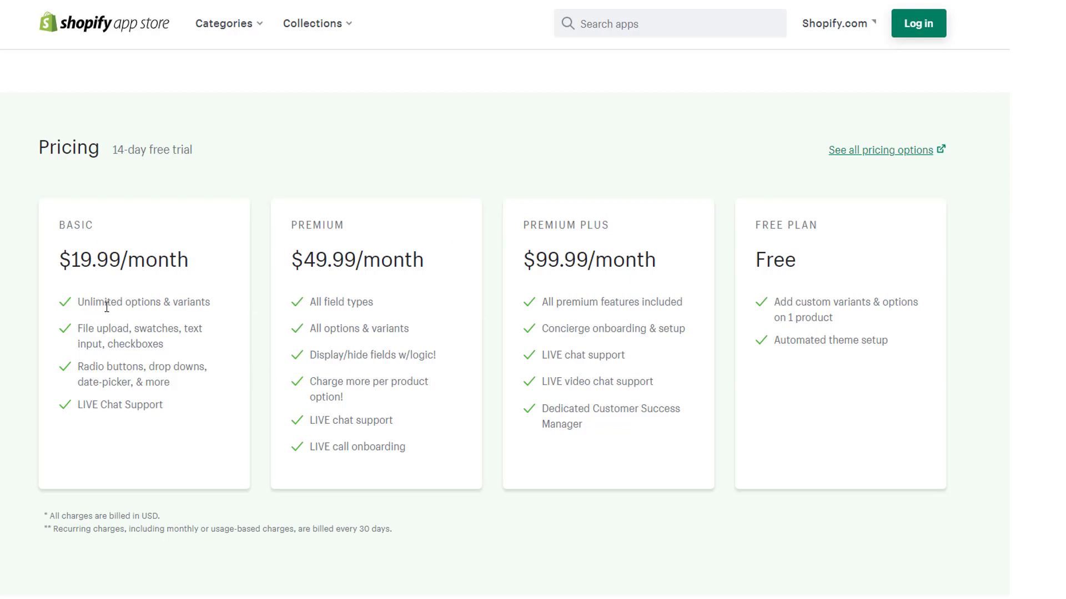
mouse_move(114, 326)
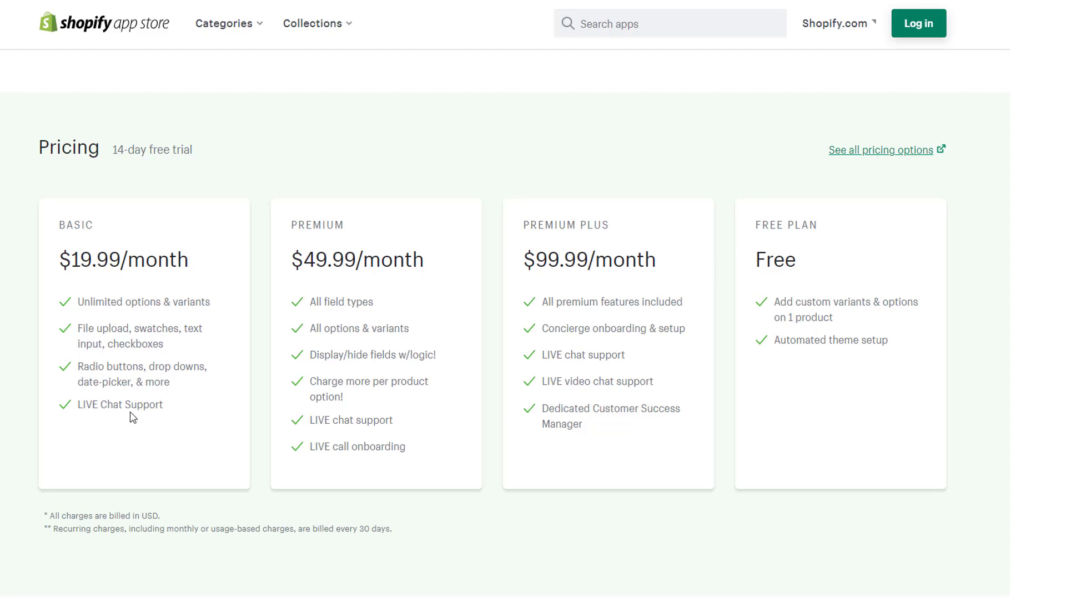
mouse_move(181, 409)
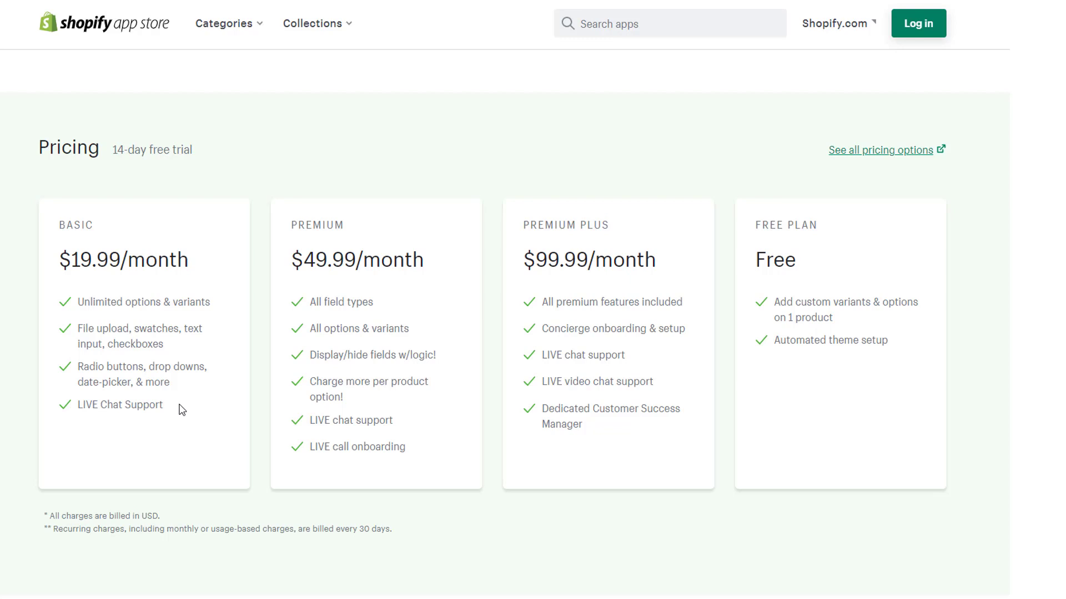
mouse_move(397, 486)
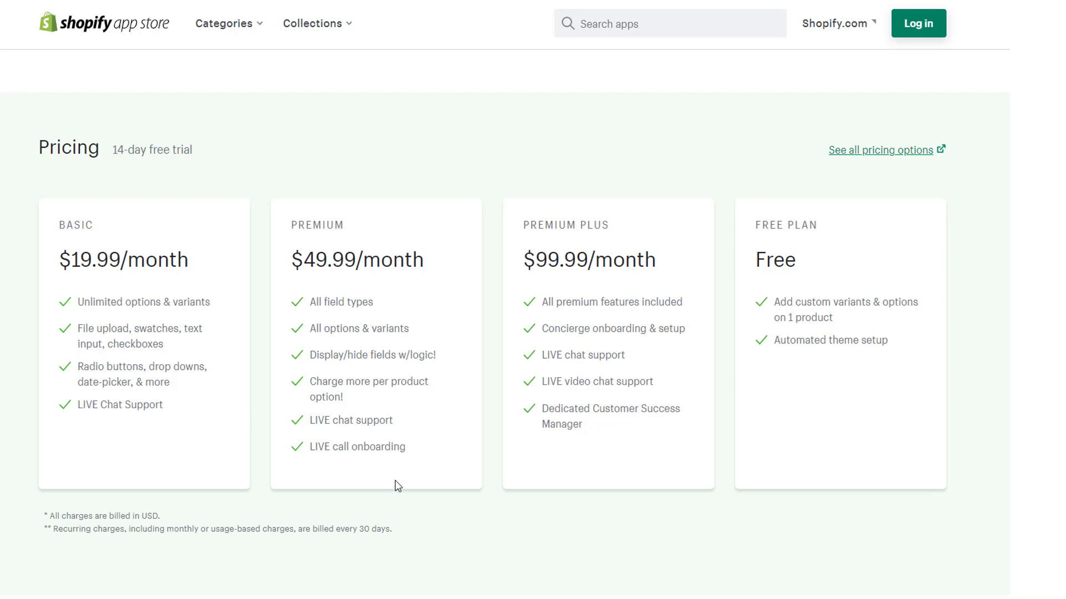